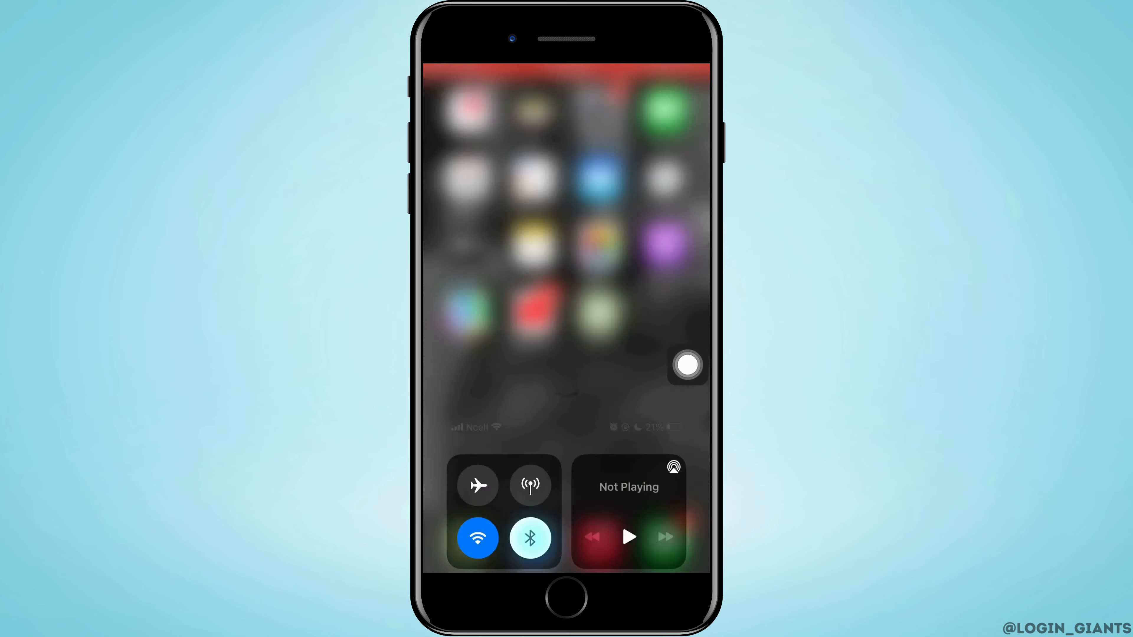
# - Enable Airplane Mode from Control Center and return to the home screen
pyautogui.click(686, 366)
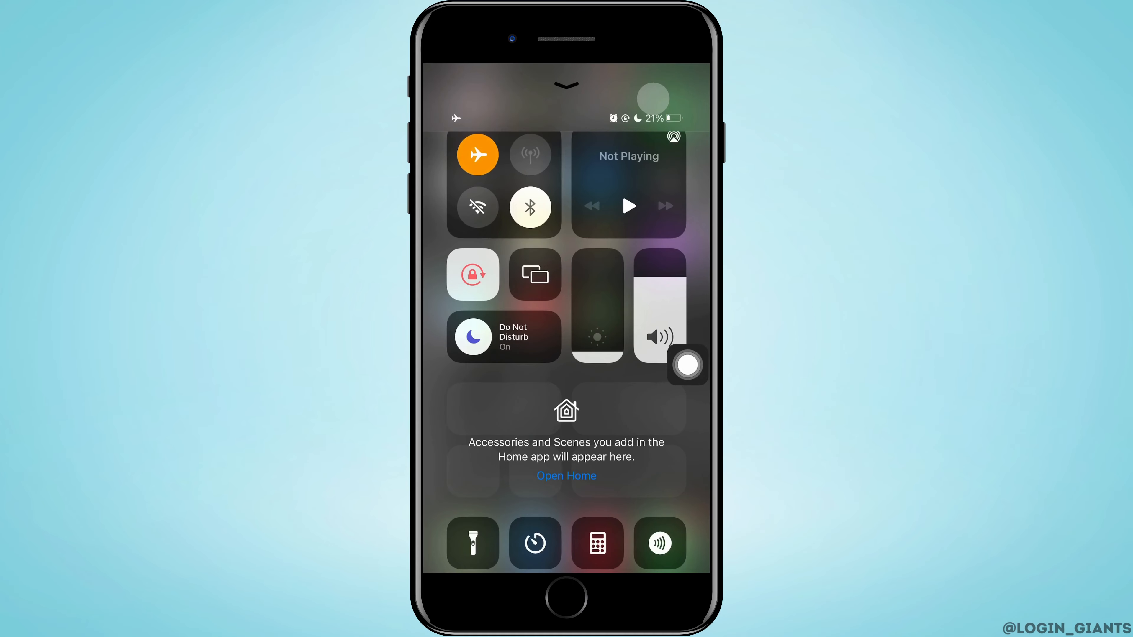
pyautogui.click(565, 598)
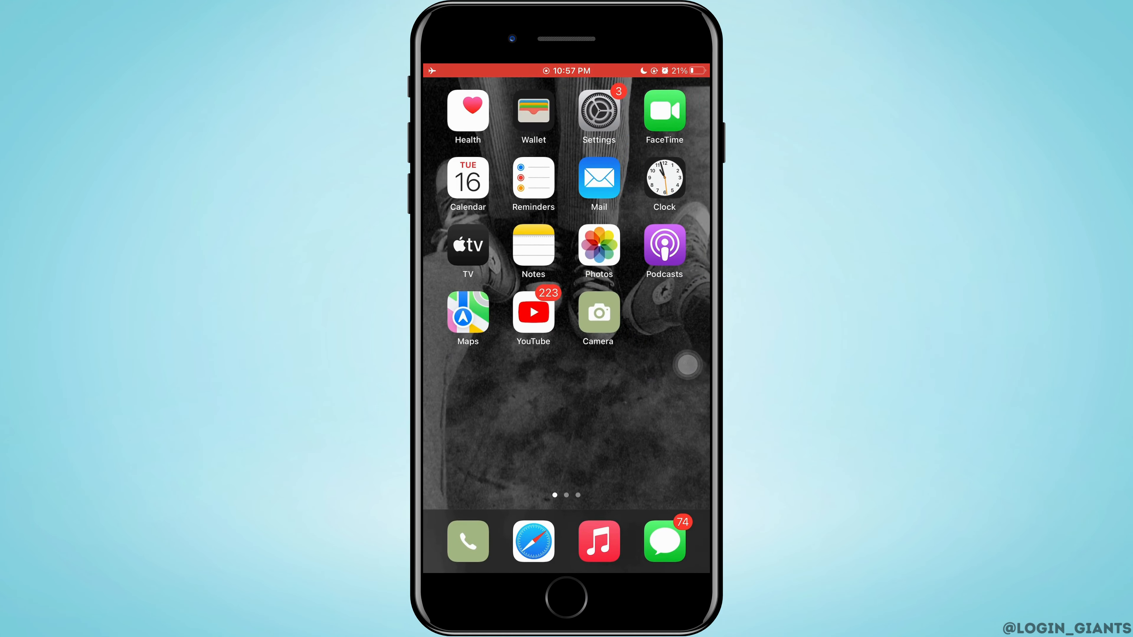
# - Disable Airplane Mode via the AssistiveTouch Control Center shortcut and launch Settings
pyautogui.click(686, 364)
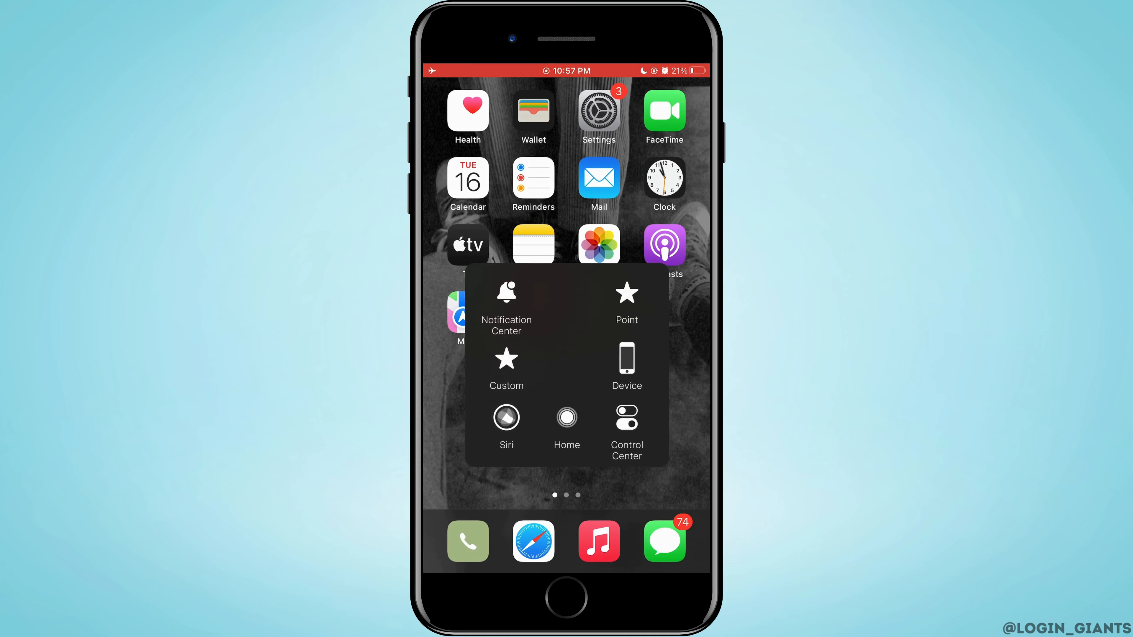
pyautogui.click(625, 425)
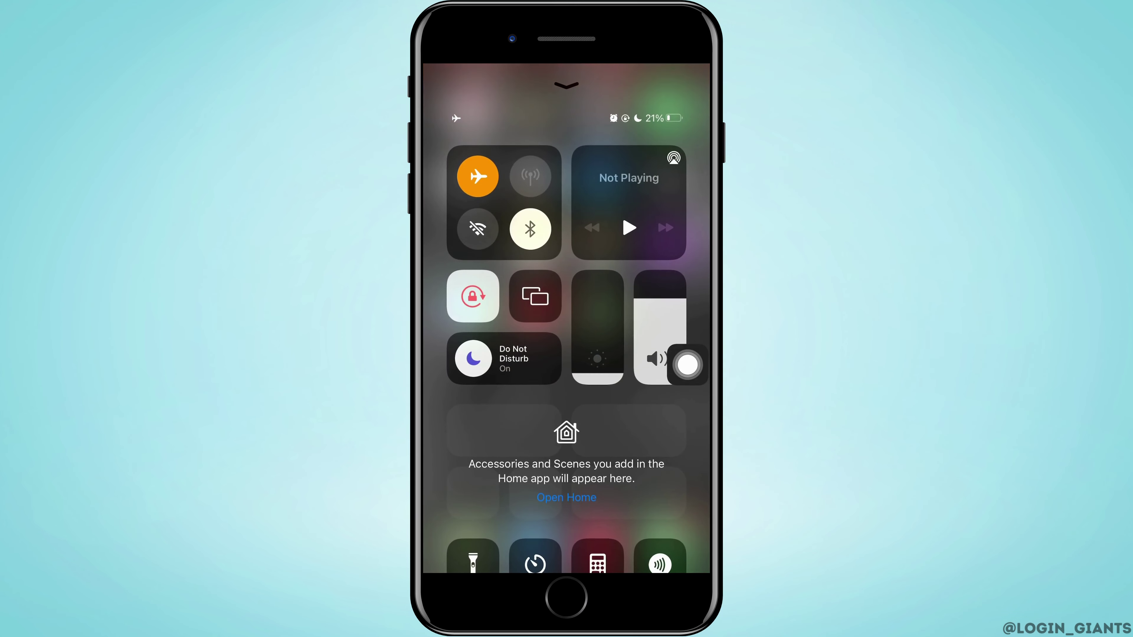
pyautogui.click(477, 175)
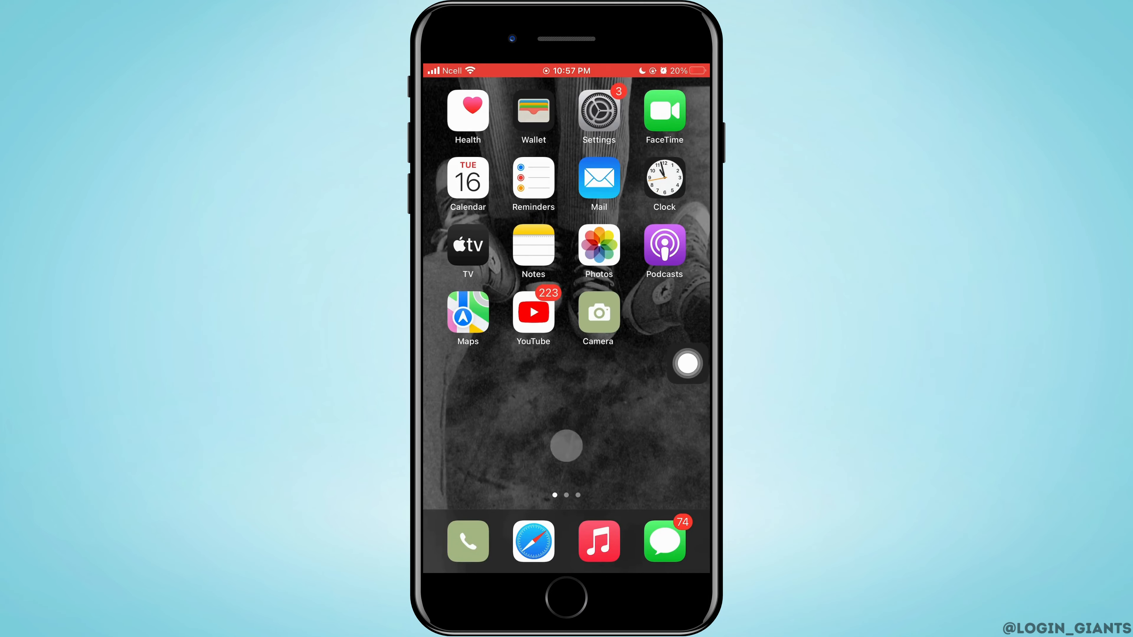
pyautogui.click(597, 113)
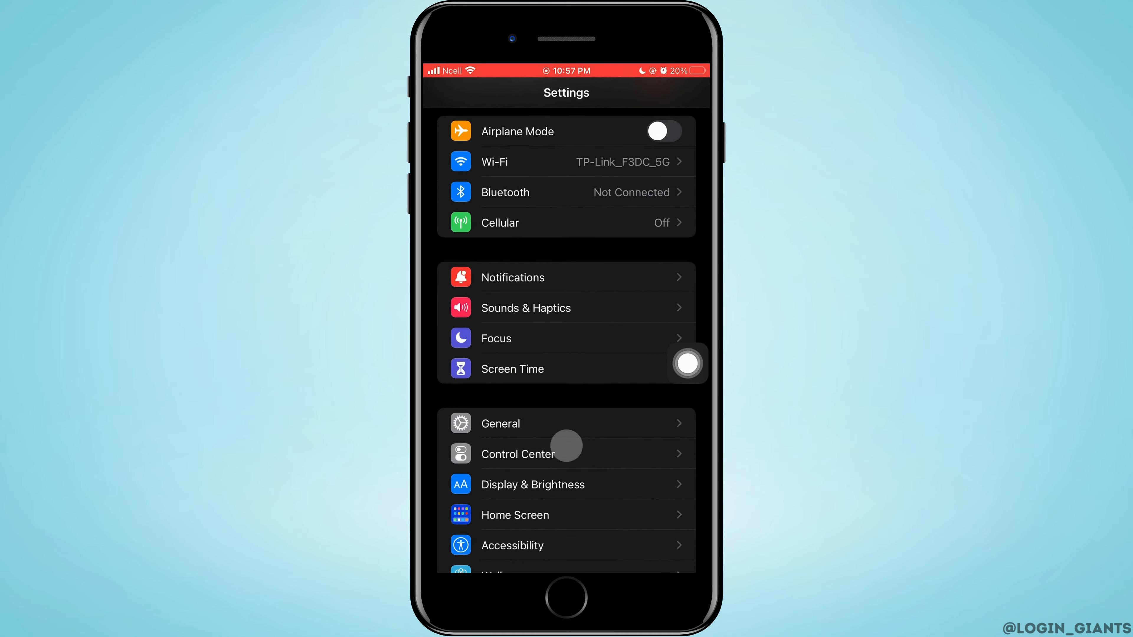
# - Reset Network Settings under General > Transfer or Reset iPhone and confirm
pyautogui.click(499, 423)
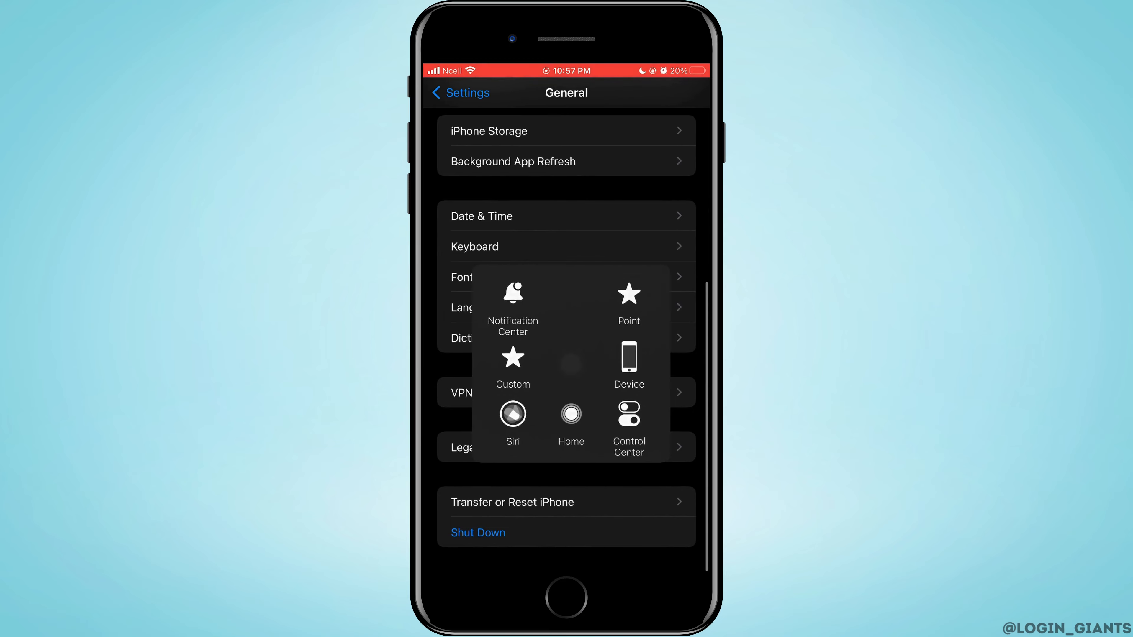
pyautogui.click(512, 501)
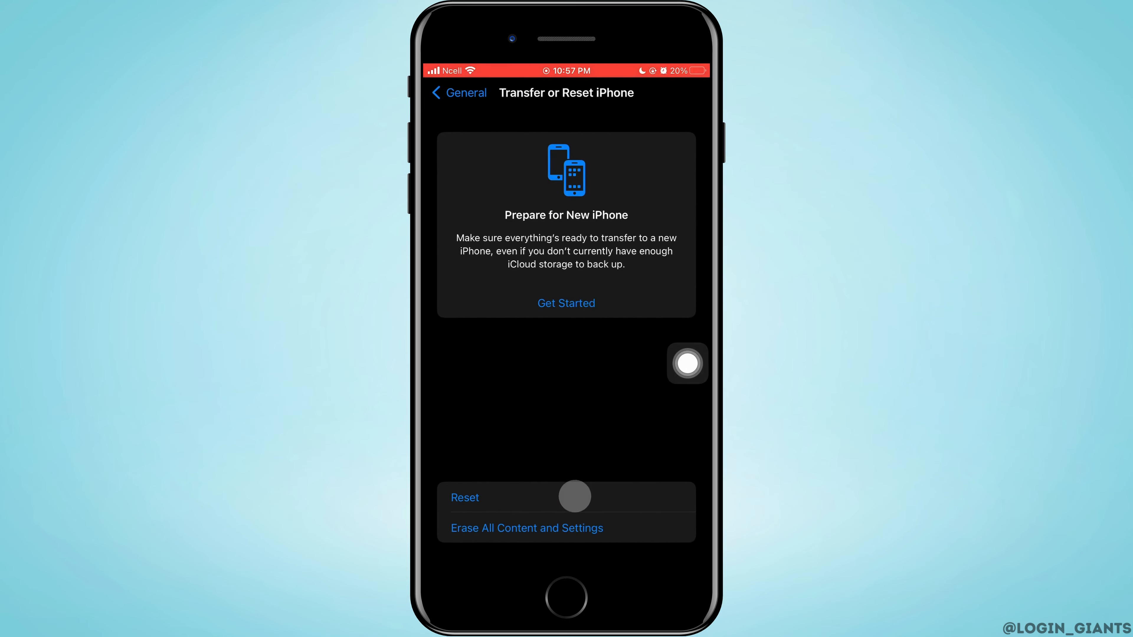
pyautogui.click(464, 497)
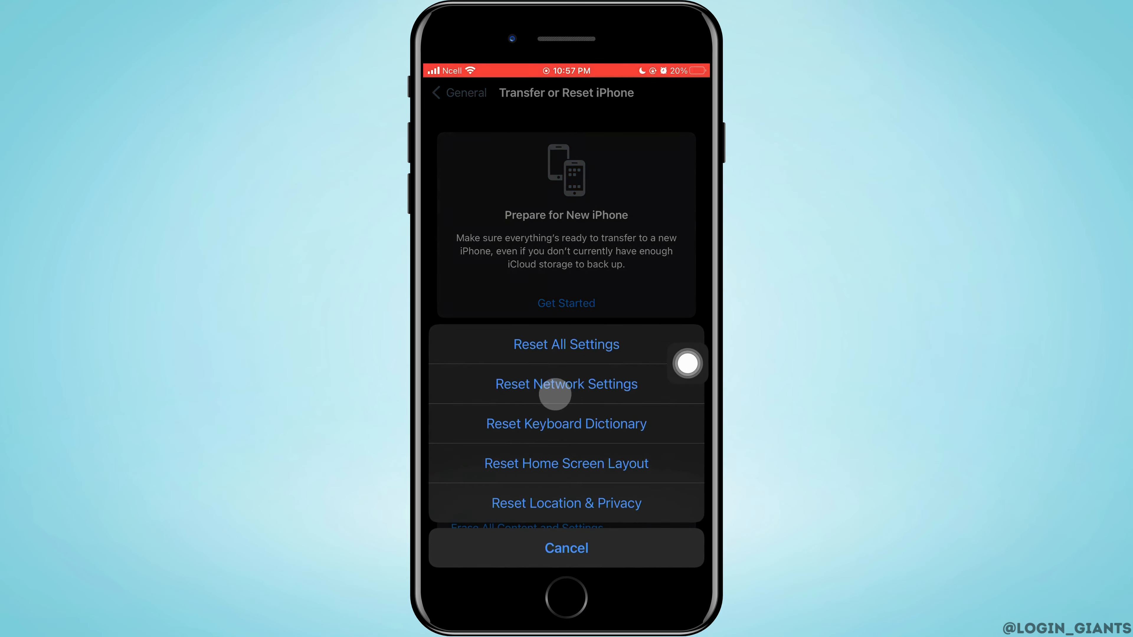
pyautogui.click(565, 383)
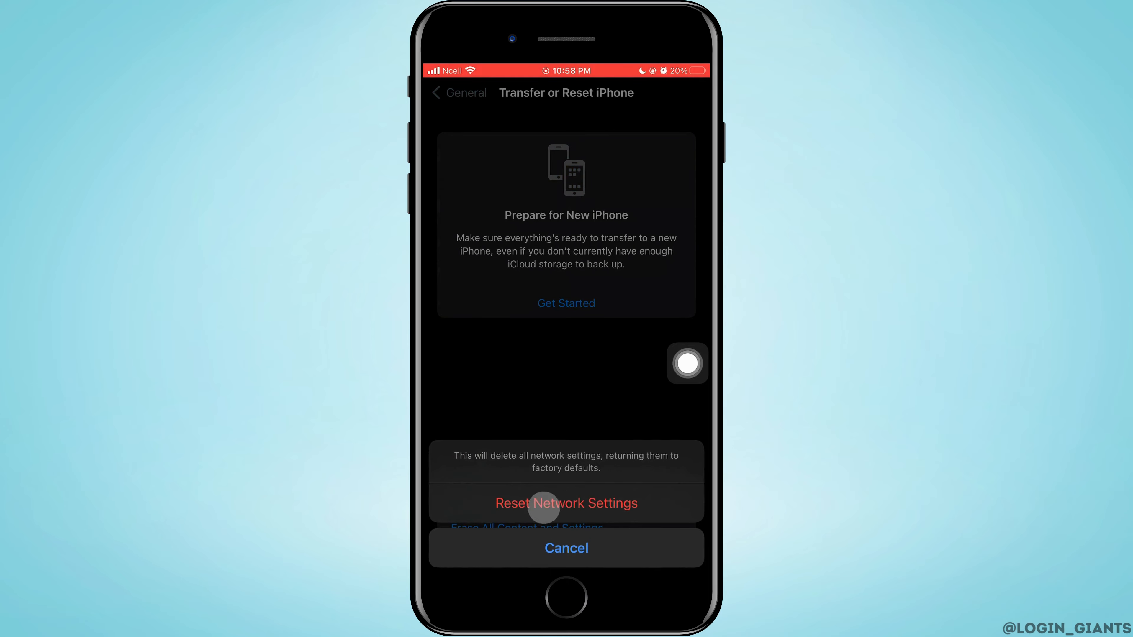
pyautogui.click(566, 548)
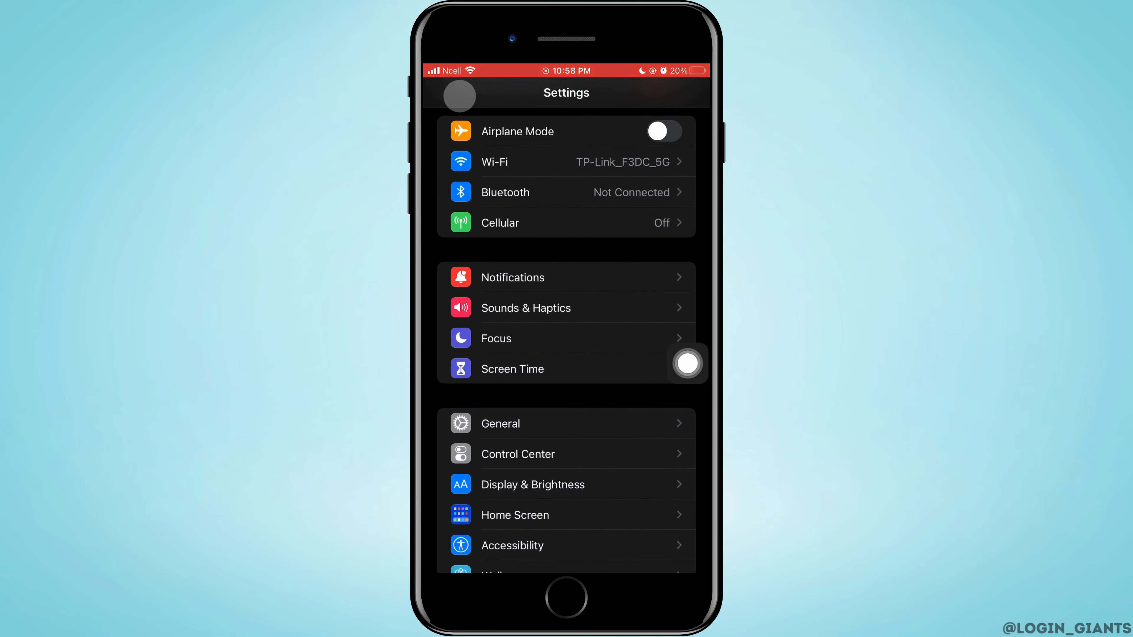
# - Switch iMessage off in Messages settings and FaceTime off in FaceTime settings
pyautogui.scroll(-3)
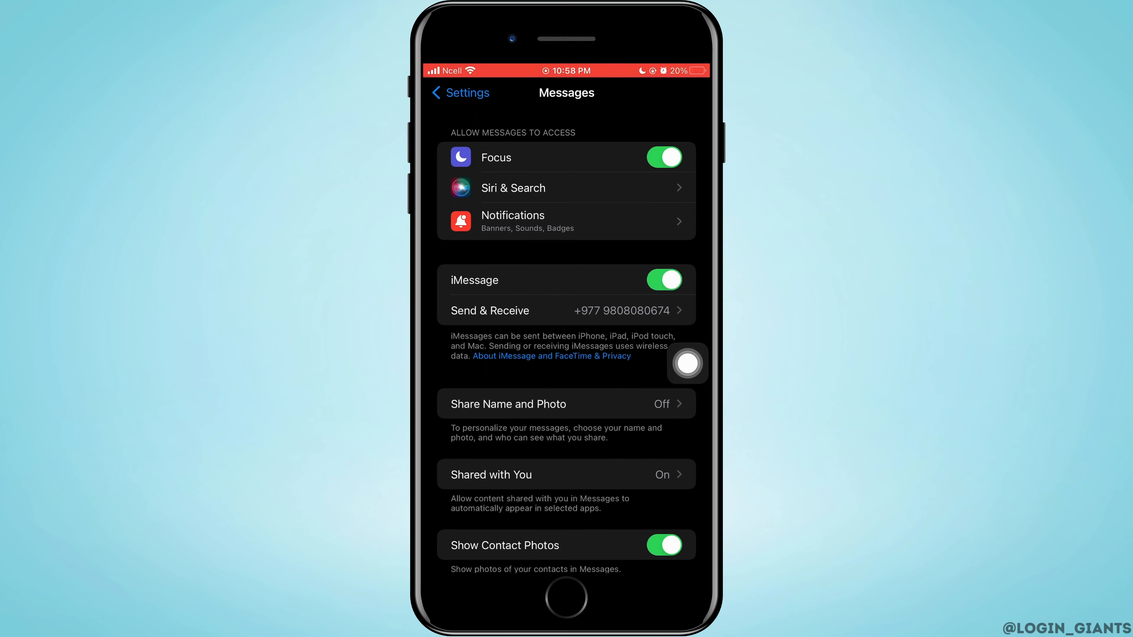
pyautogui.click(662, 280)
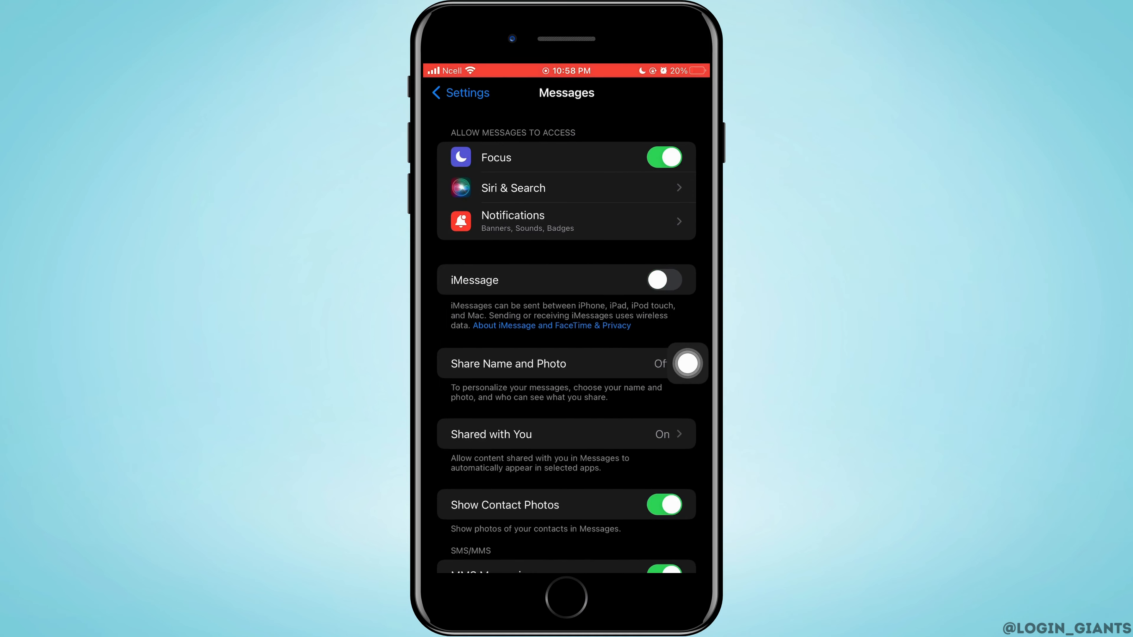
pyautogui.click(459, 92)
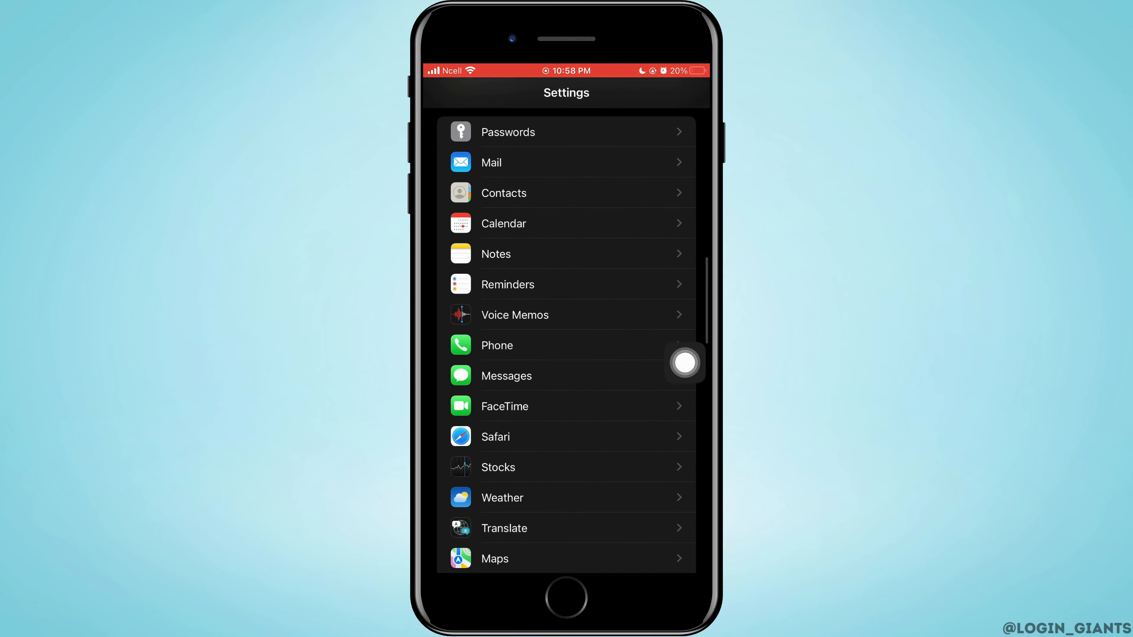
pyautogui.click(503, 406)
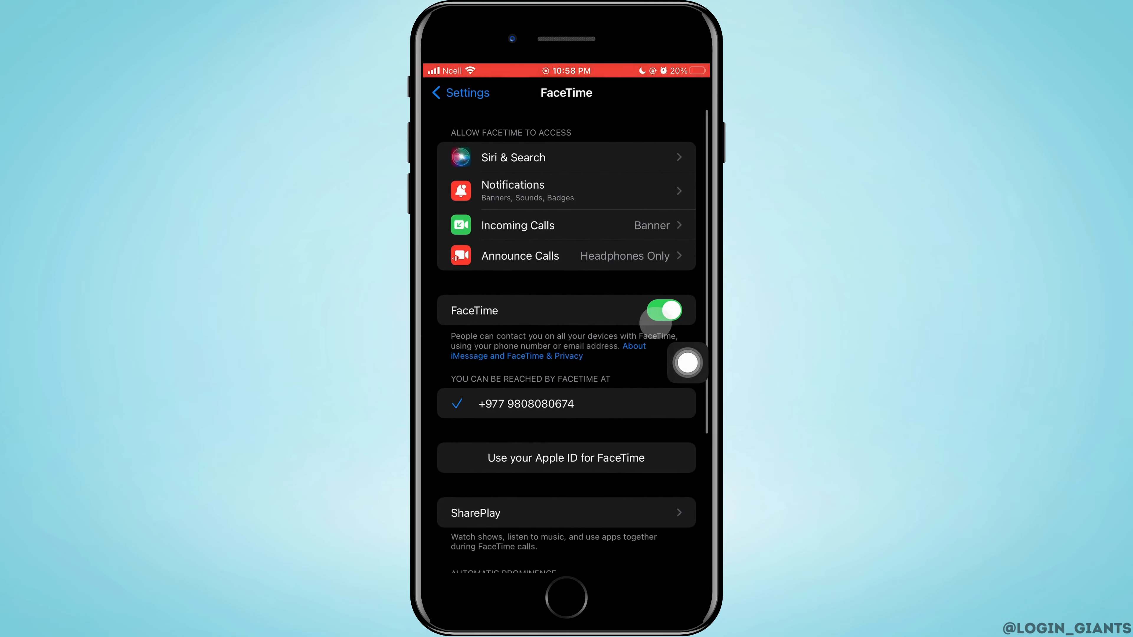
pyautogui.click(662, 310)
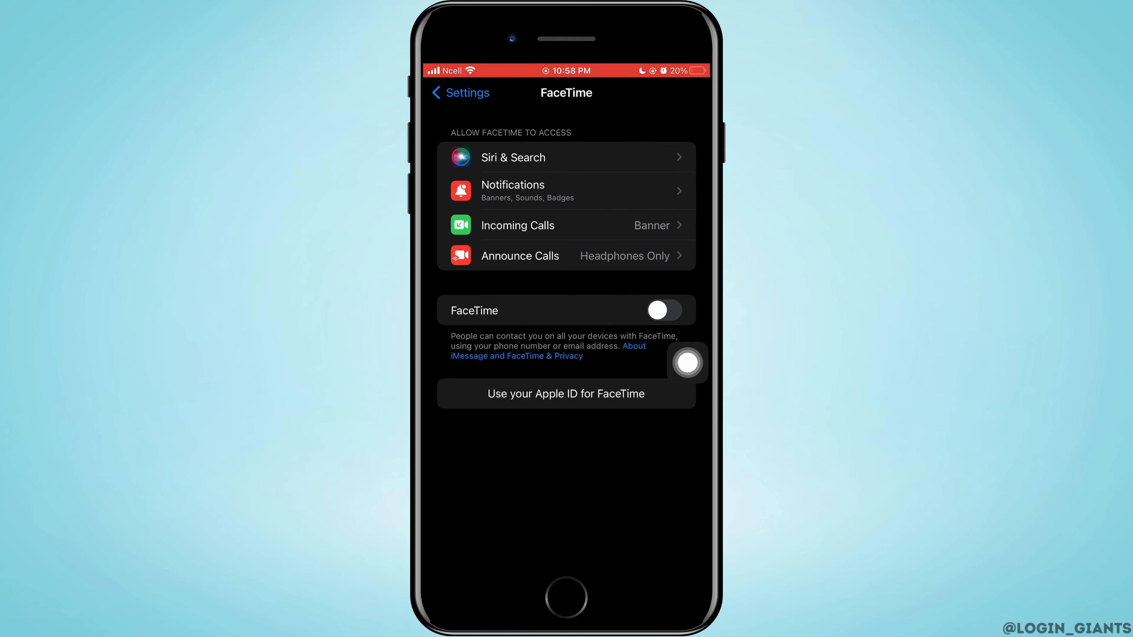
# - Revisit Messages, then switch FaceTime back on and return to the main Settings list
pyautogui.click(459, 93)
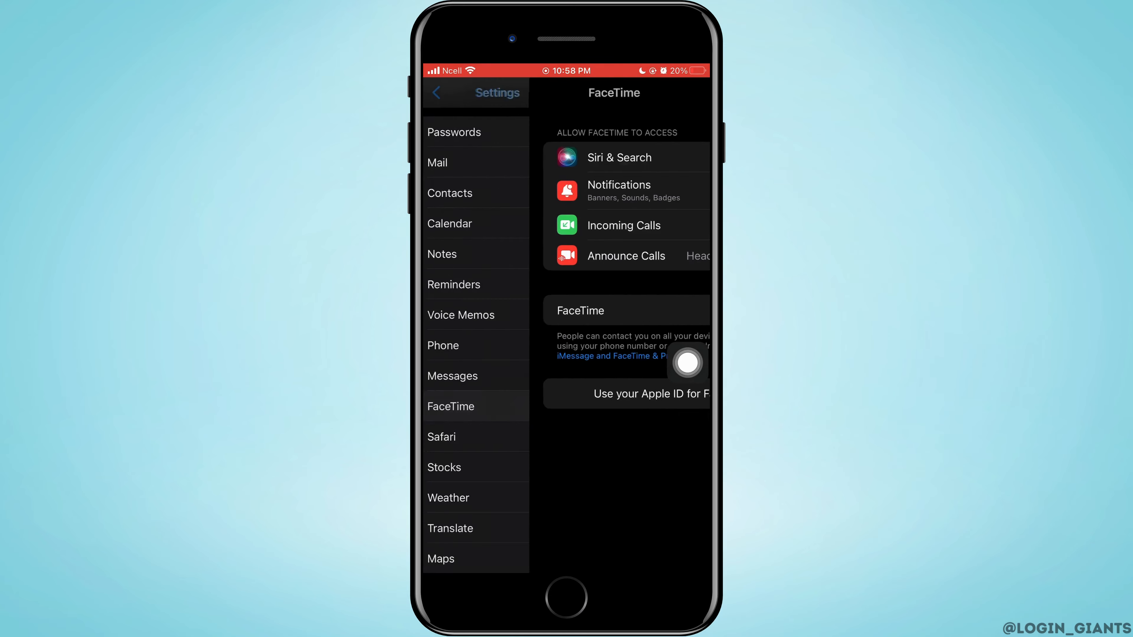
pyautogui.click(566, 597)
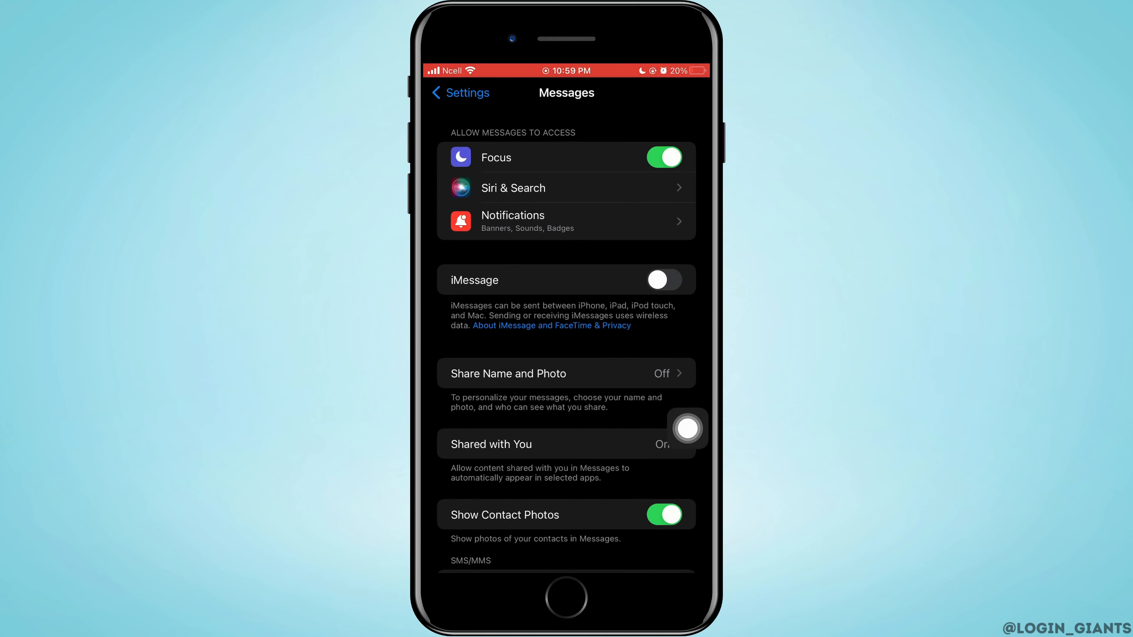
pyautogui.click(460, 93)
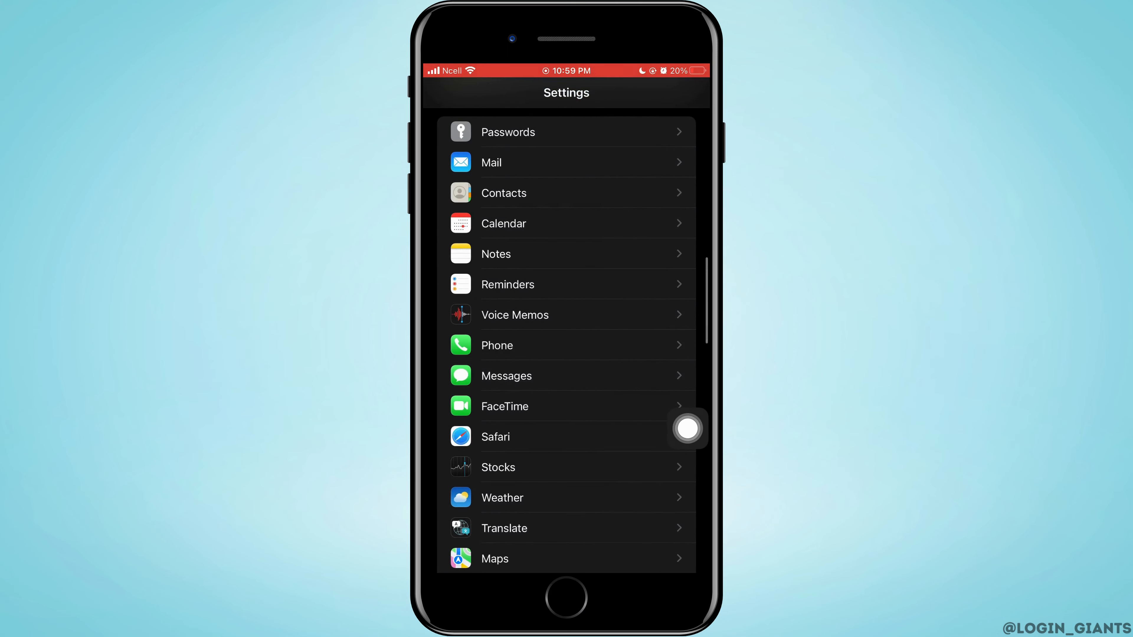
pyautogui.click(503, 406)
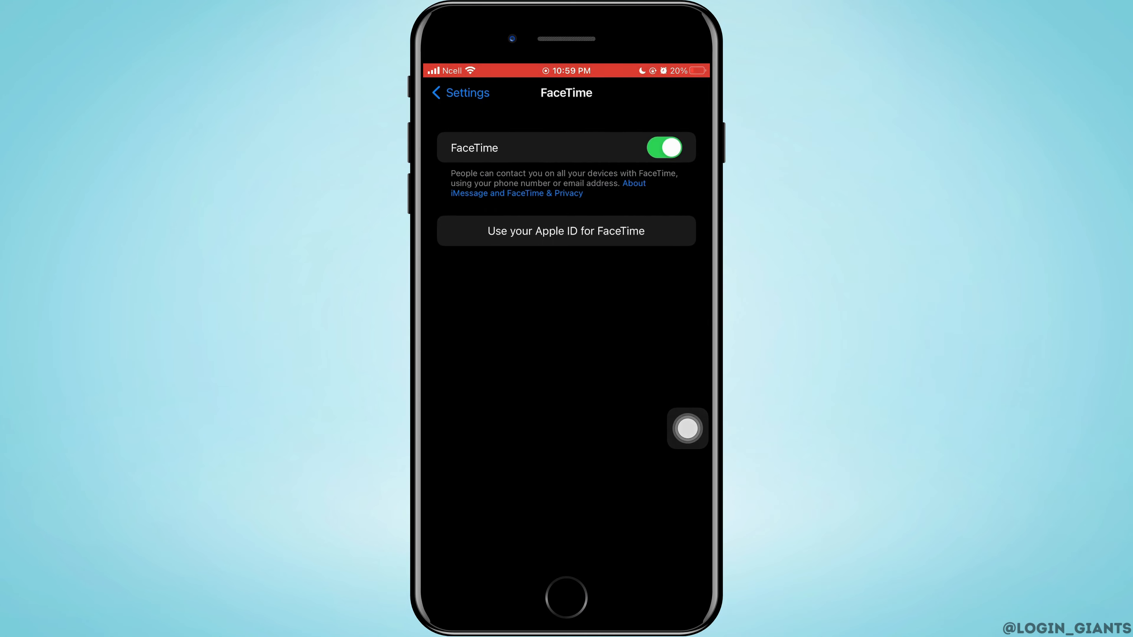
pyautogui.click(460, 92)
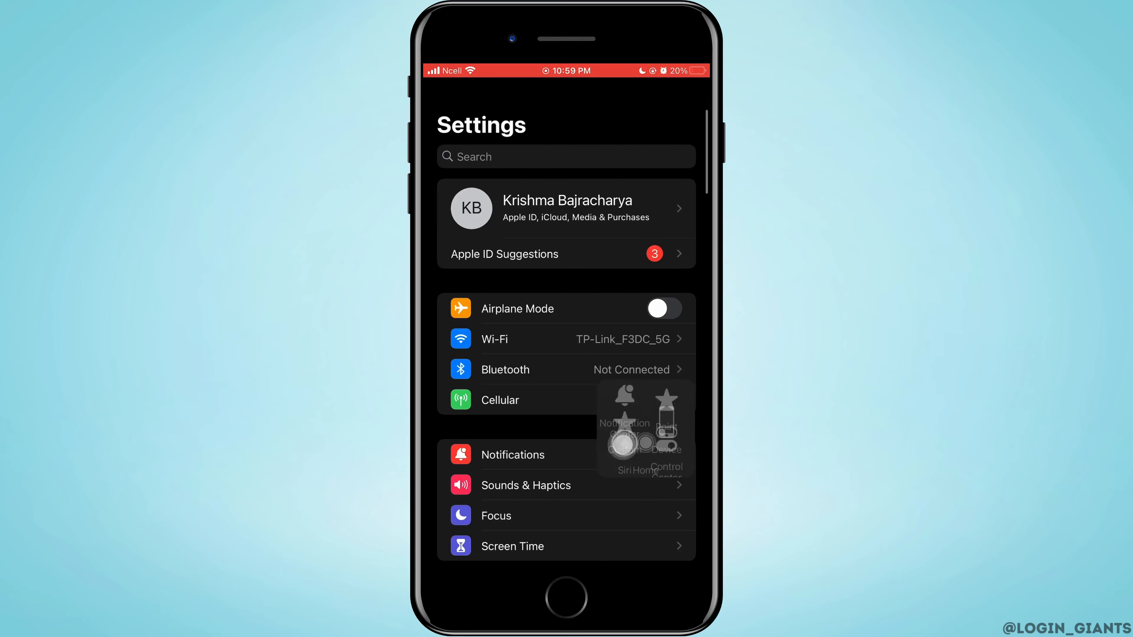
# - Sign out of the Apple ID without keeping data copies, confirming iCloud data removal
pyautogui.click(566, 209)
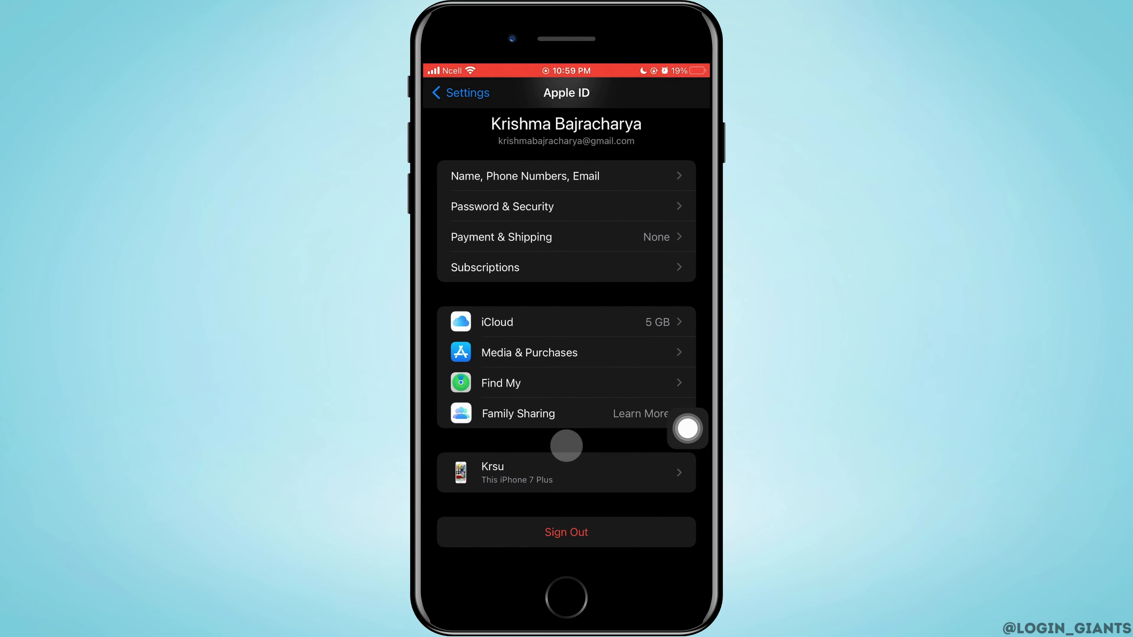
pyautogui.click(566, 532)
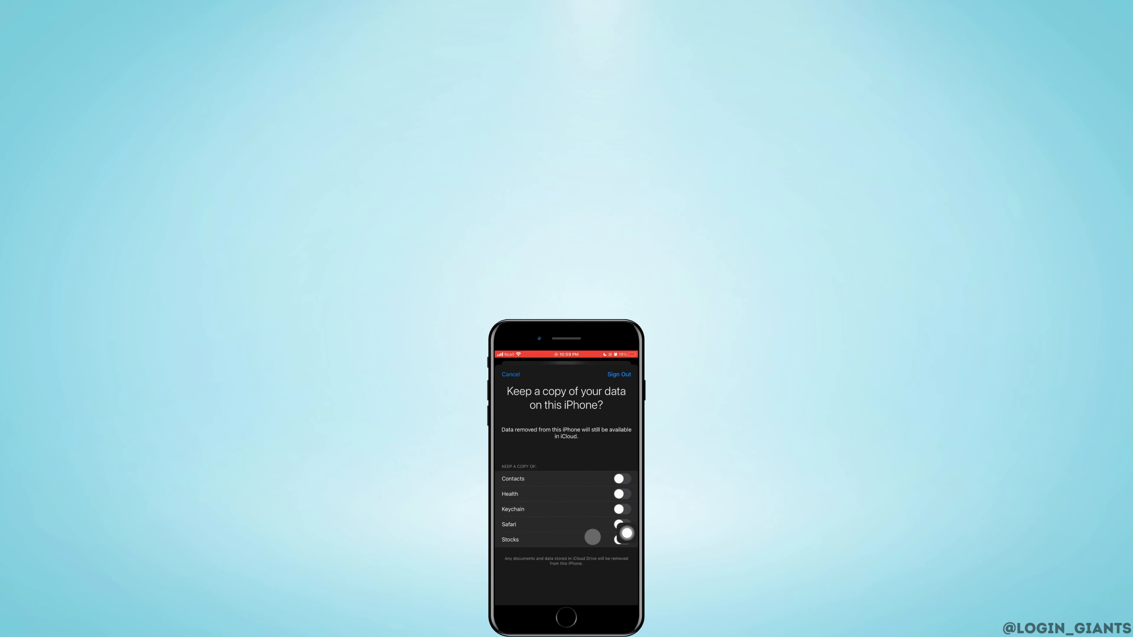
pyautogui.click(617, 374)
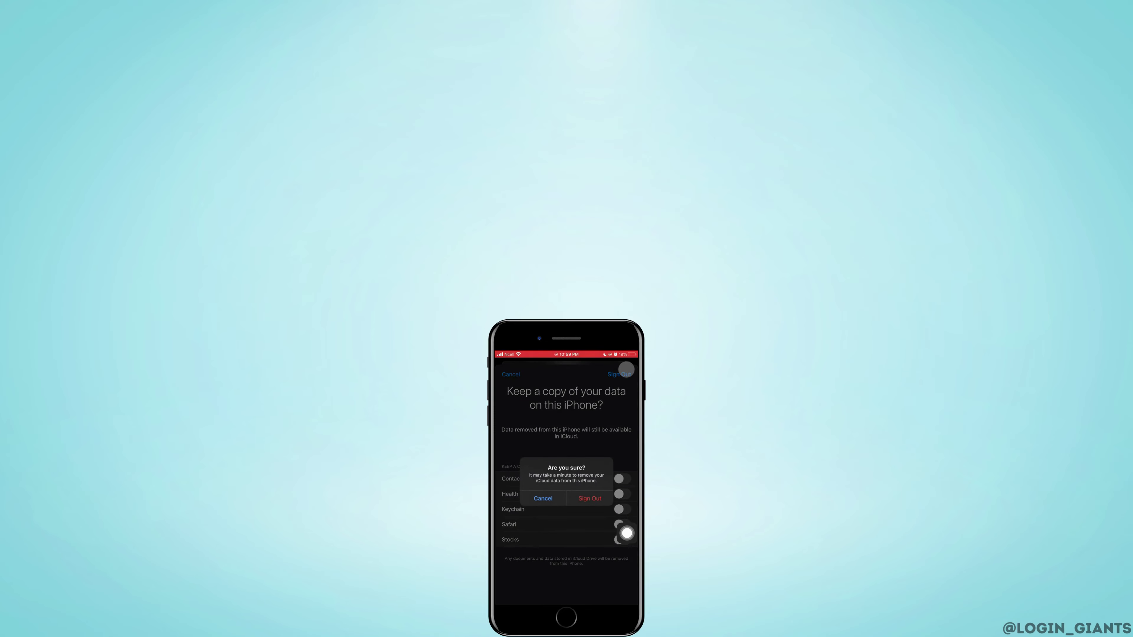
pyautogui.click(543, 499)
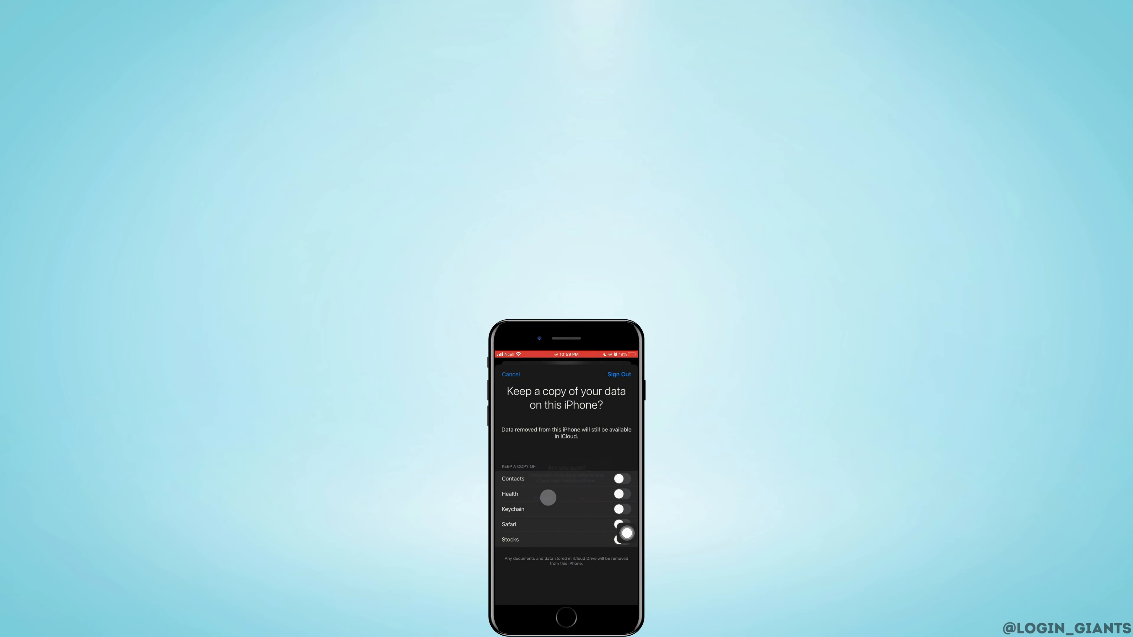
pyautogui.click(510, 374)
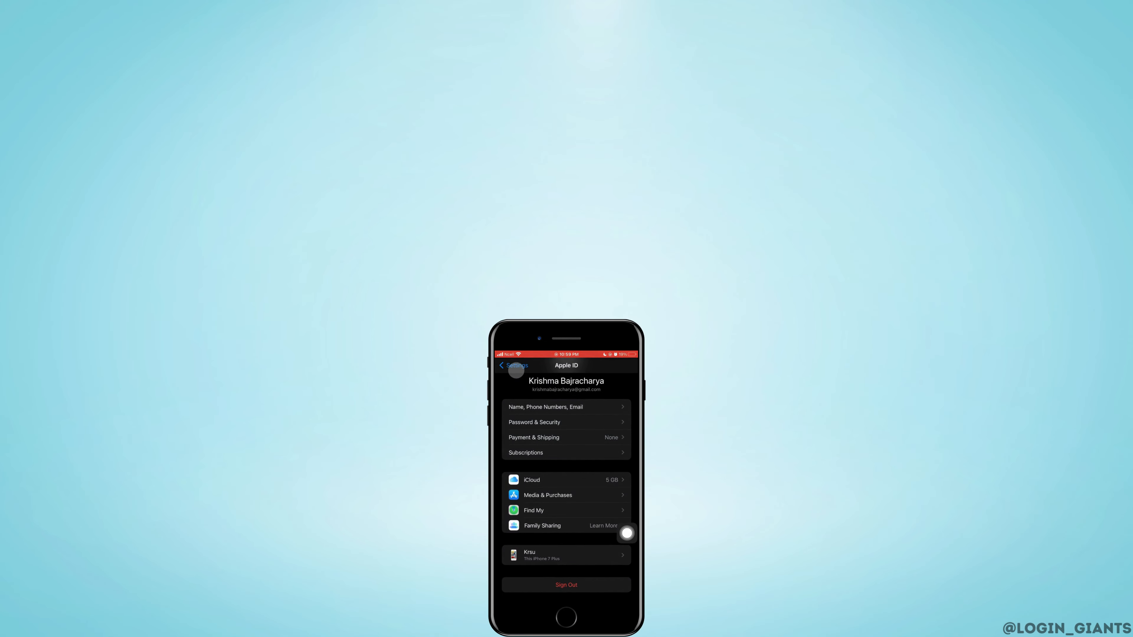